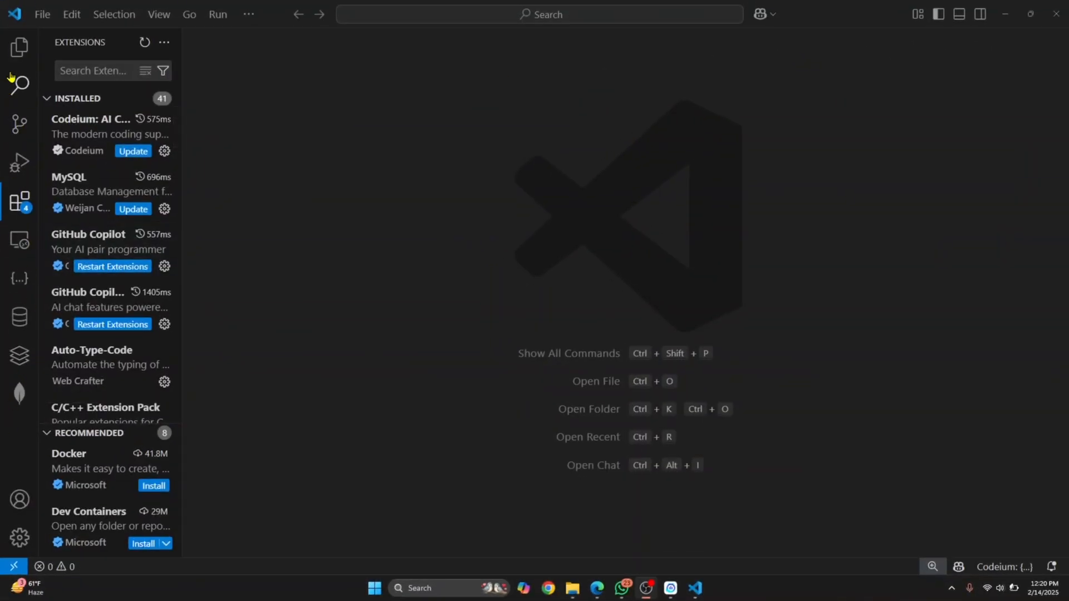
{"action": "mouse_move", "coordinate": [19, 85]}
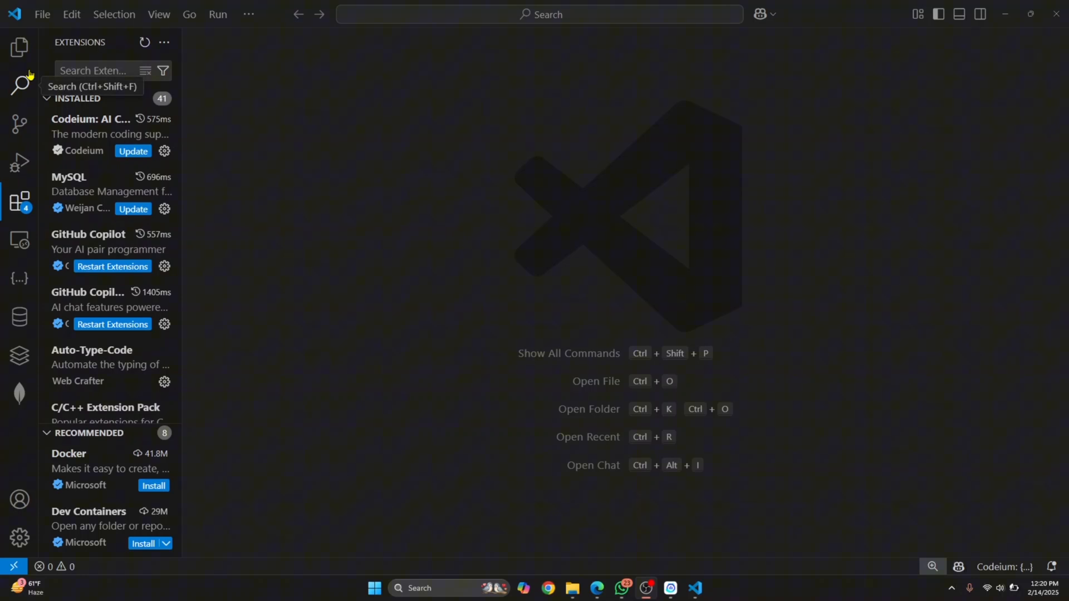
{"action": "mouse_move", "coordinate": [531, 201]}
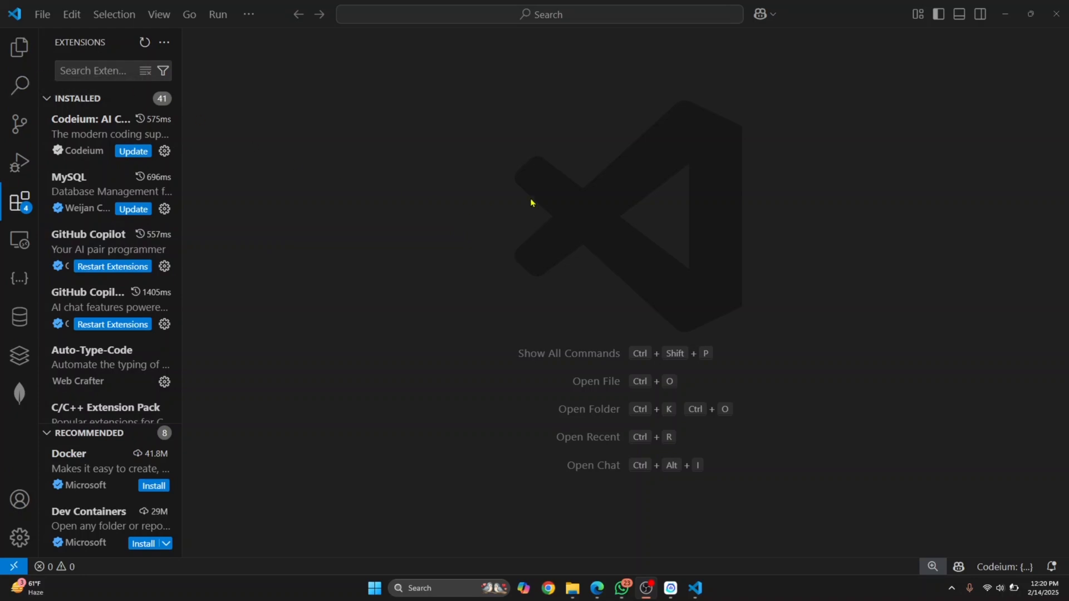
{"action": "mouse_move", "coordinate": [980, 13]}
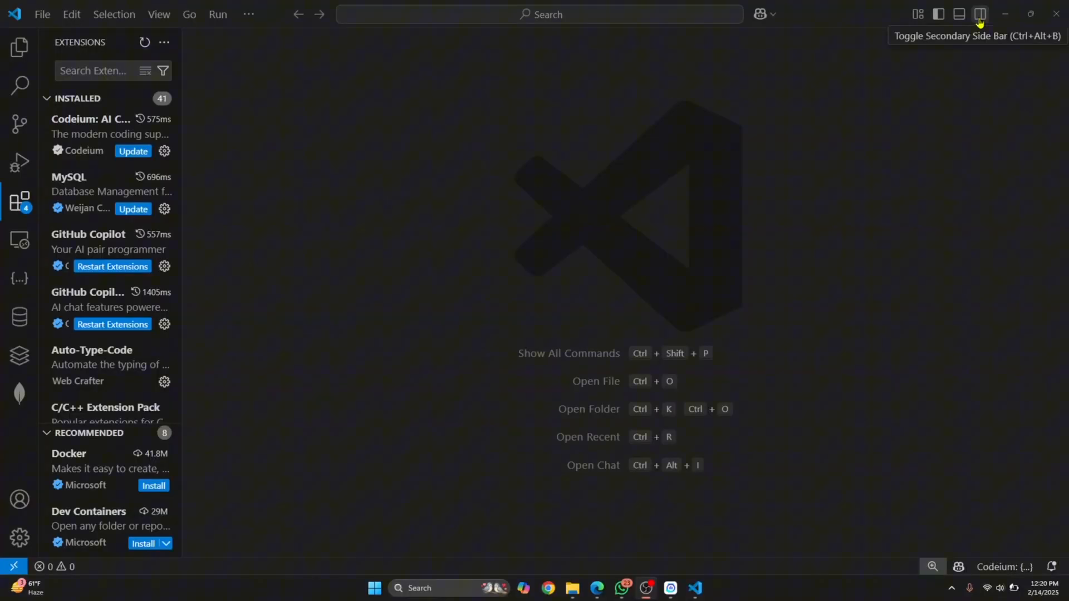
Show the Secondary Side Bar, move Extensions and Remote Explorer into it, then back
{"action": "left_click", "coordinate": [980, 14]}
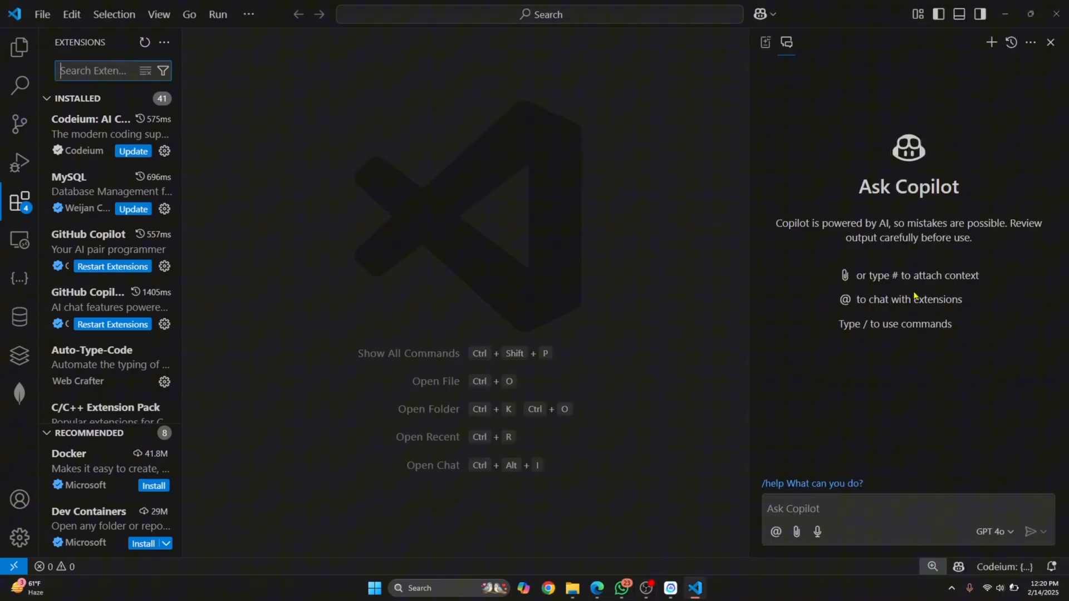
{"action": "mouse_move", "coordinate": [19, 201]}
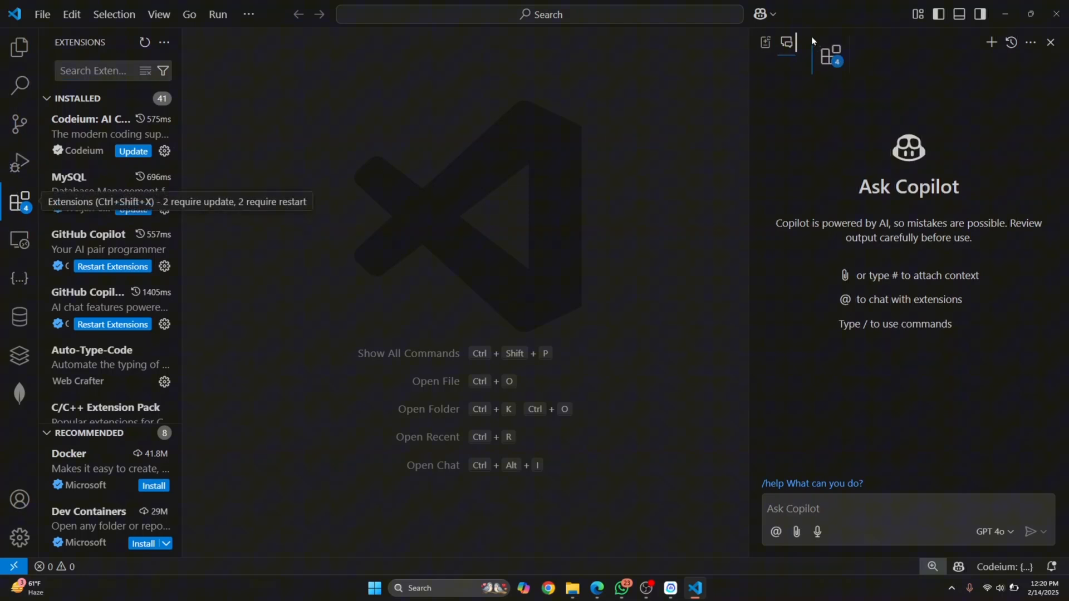
{"action": "left_click", "coordinate": [19, 46]}
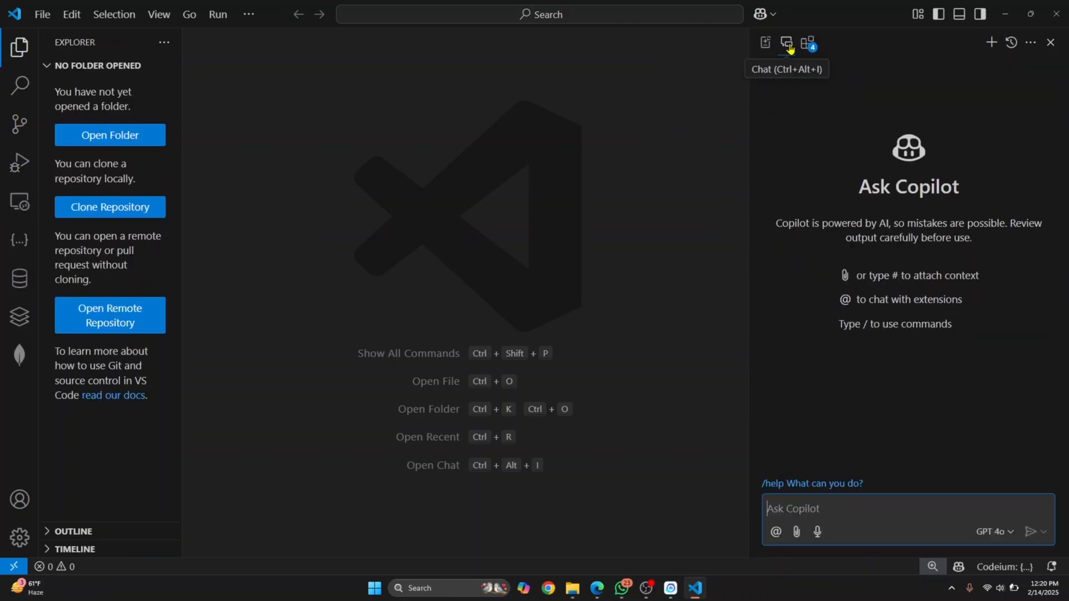
{"action": "left_click", "coordinate": [808, 43]}
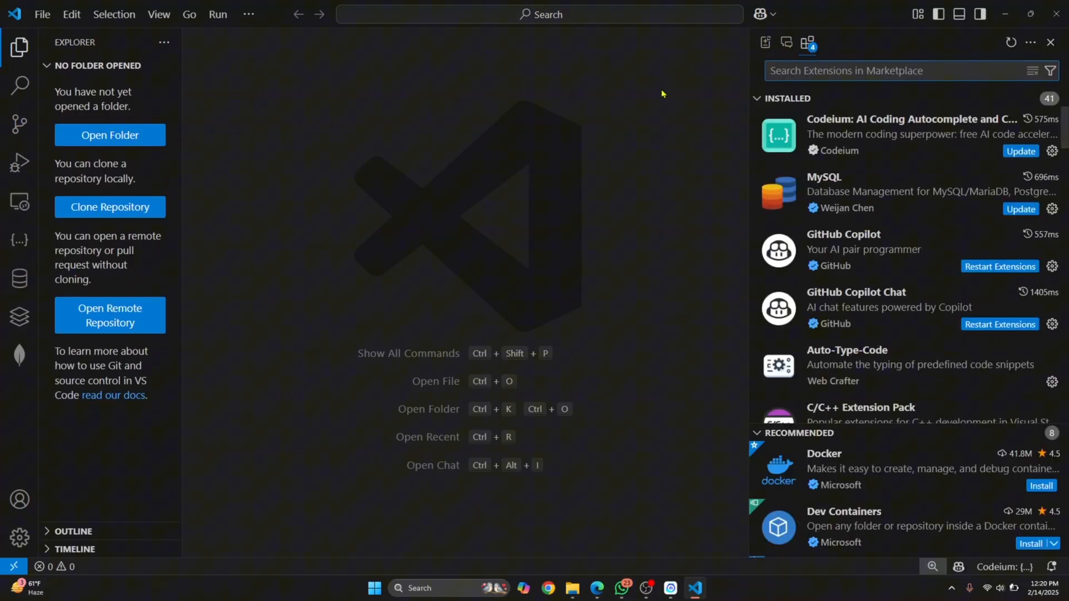
{"action": "mouse_move", "coordinate": [19, 203]}
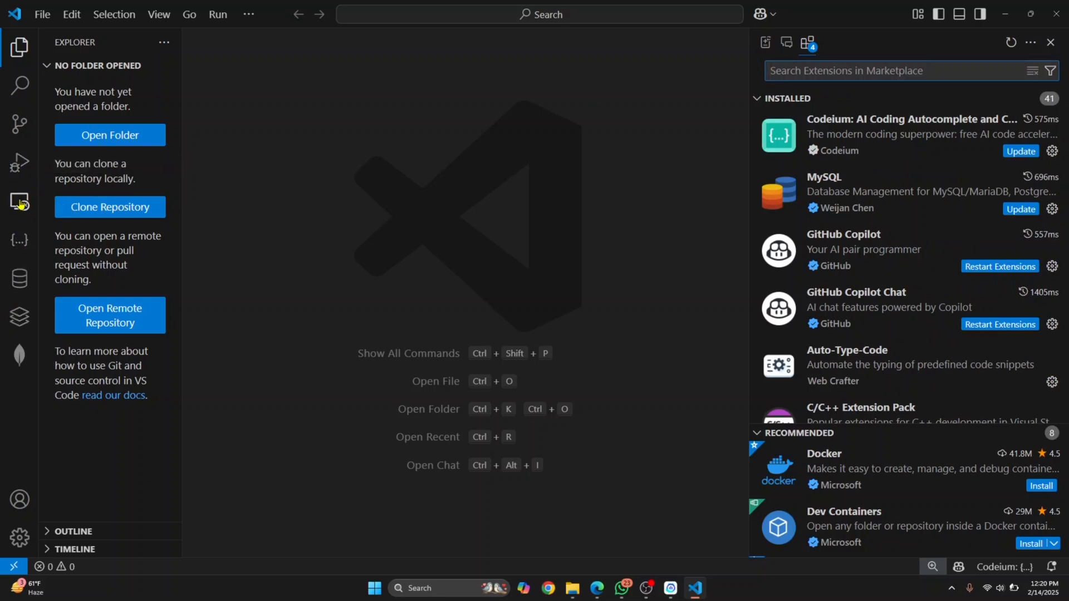
{"action": "left_click", "coordinate": [828, 42]}
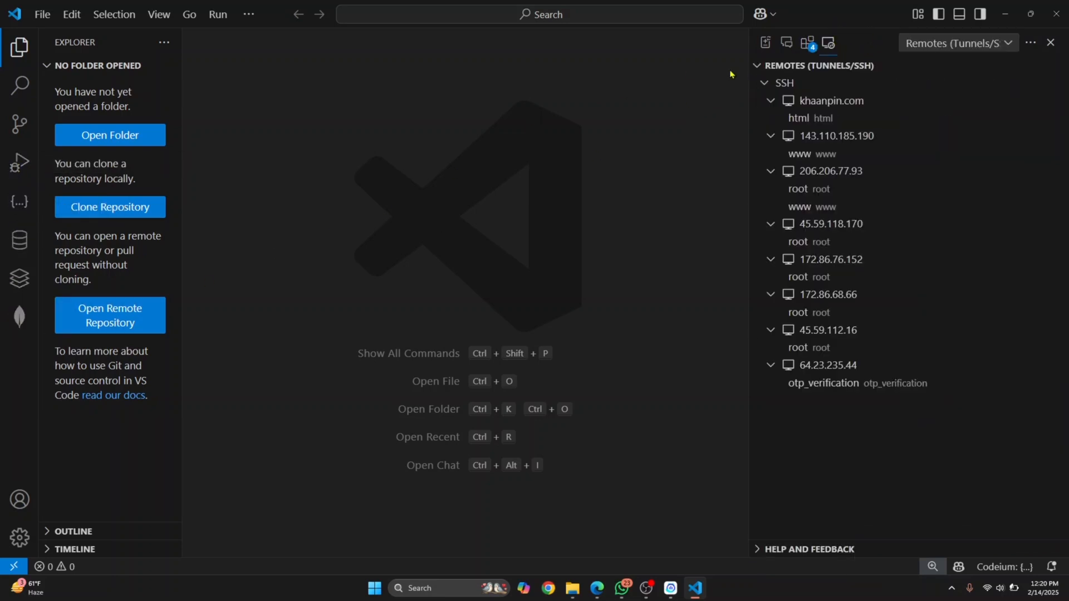
{"action": "left_click", "coordinate": [809, 43]}
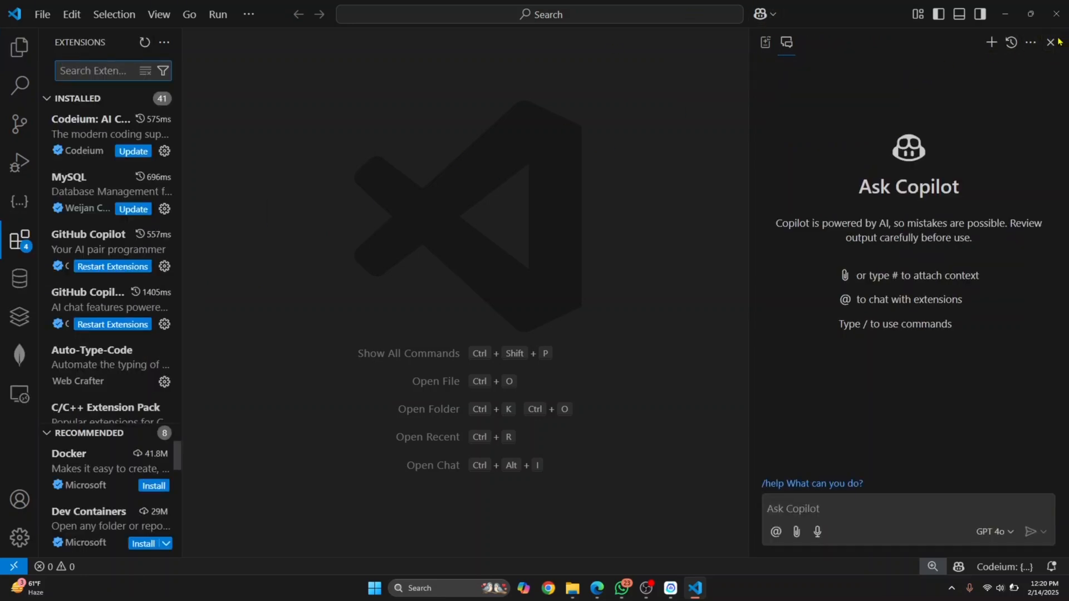
Close the Secondary Side Bar holding Copilot chat
{"action": "left_click", "coordinate": [1050, 42]}
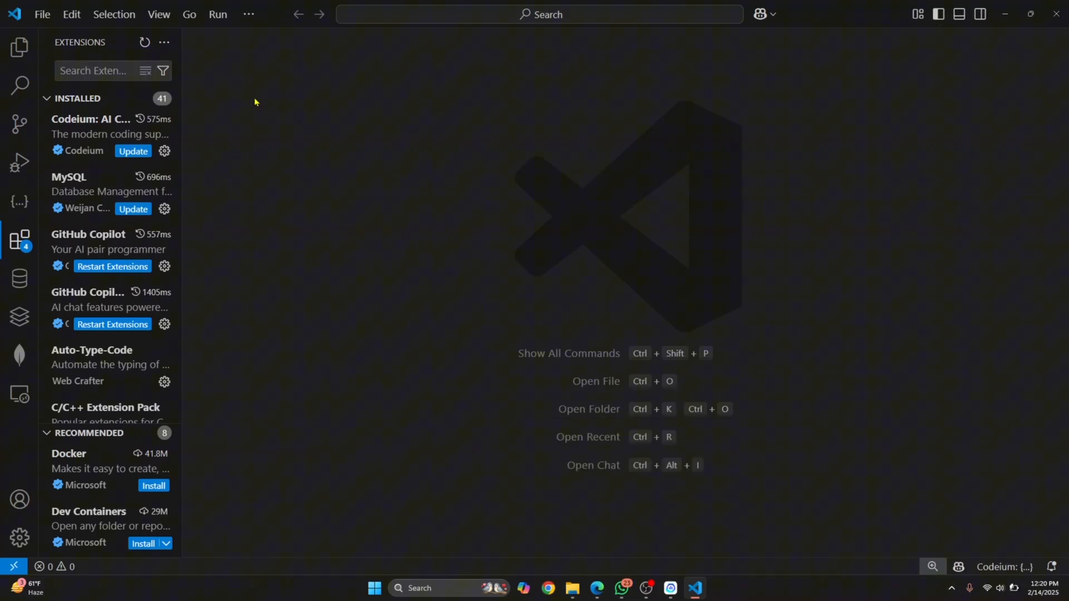
{"action": "mouse_move", "coordinate": [20, 242]}
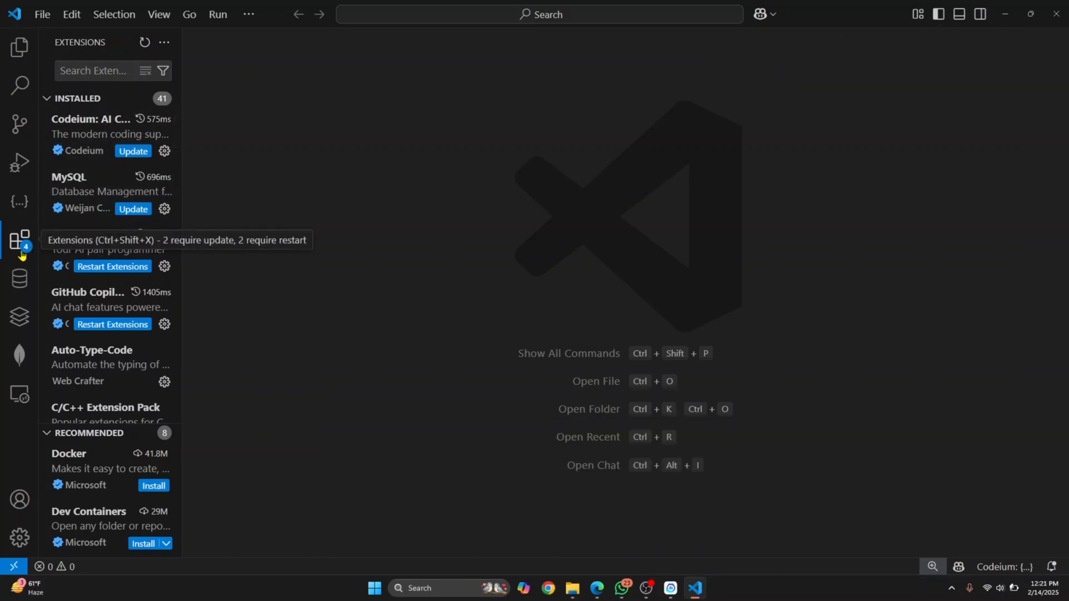
Move the Activity Bar to Top, open Extensions, then reset the Activity Bar position to Default
{"action": "right_click", "coordinate": [19, 241]}
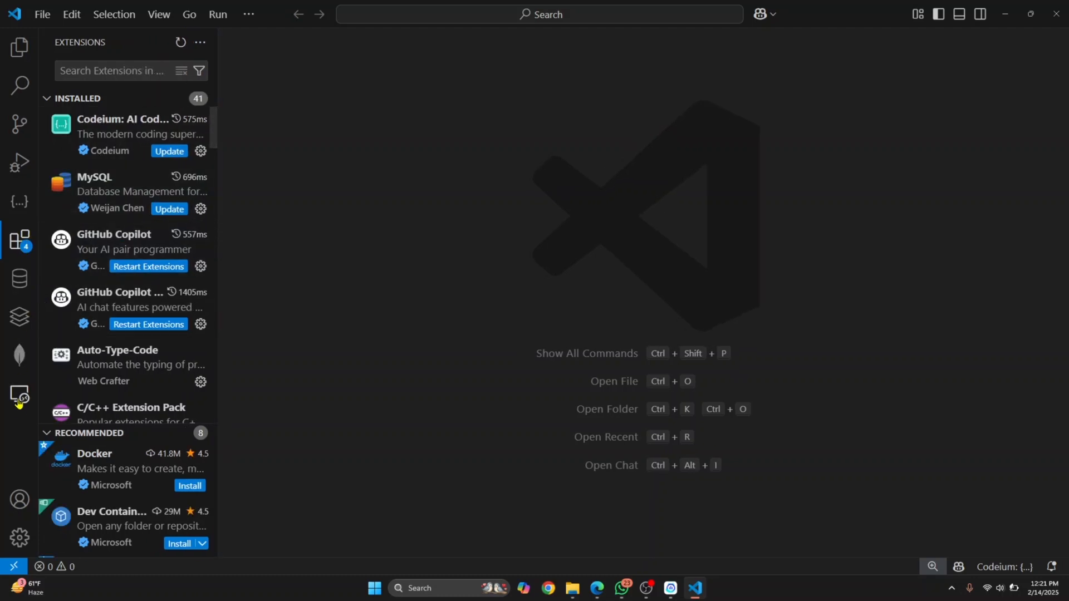
{"action": "mouse_move", "coordinate": [31, 306]}
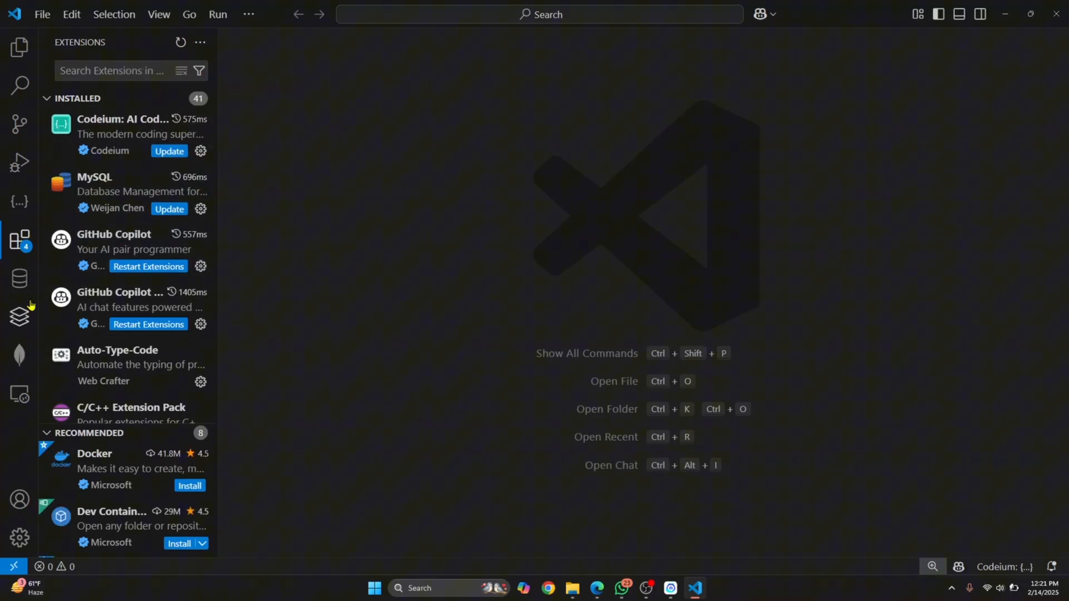
{"action": "mouse_move", "coordinate": [21, 423]}
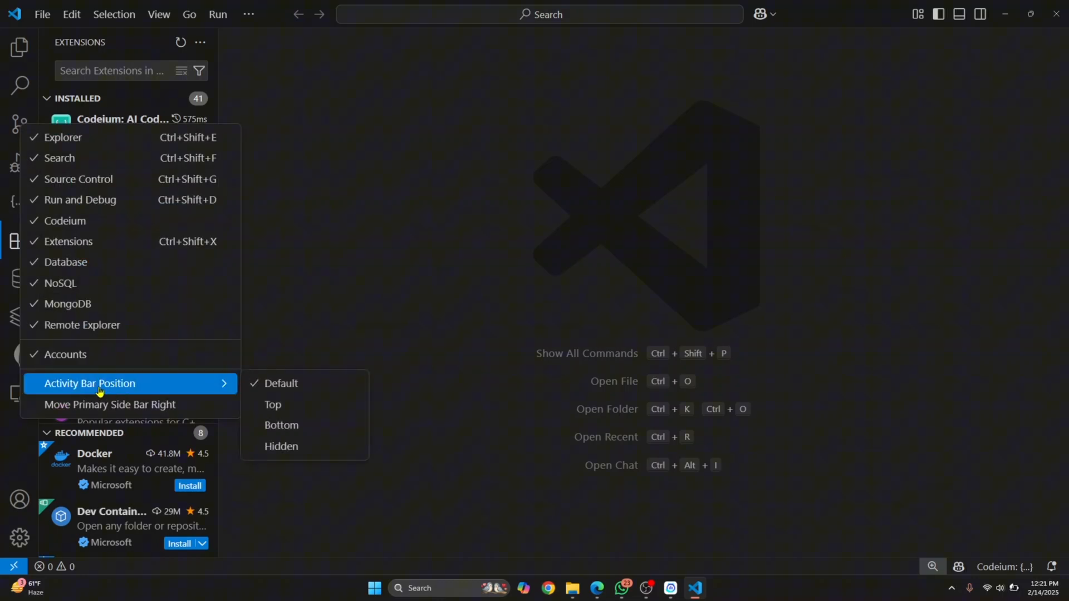
{"action": "mouse_move", "coordinate": [304, 404]}
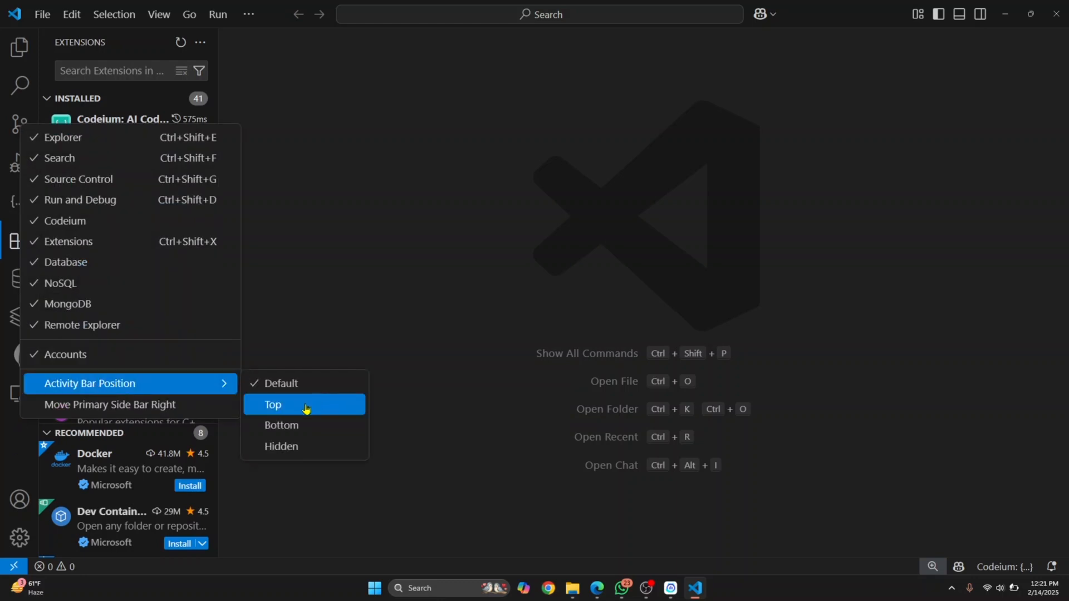
{"action": "left_click", "coordinate": [273, 405]}
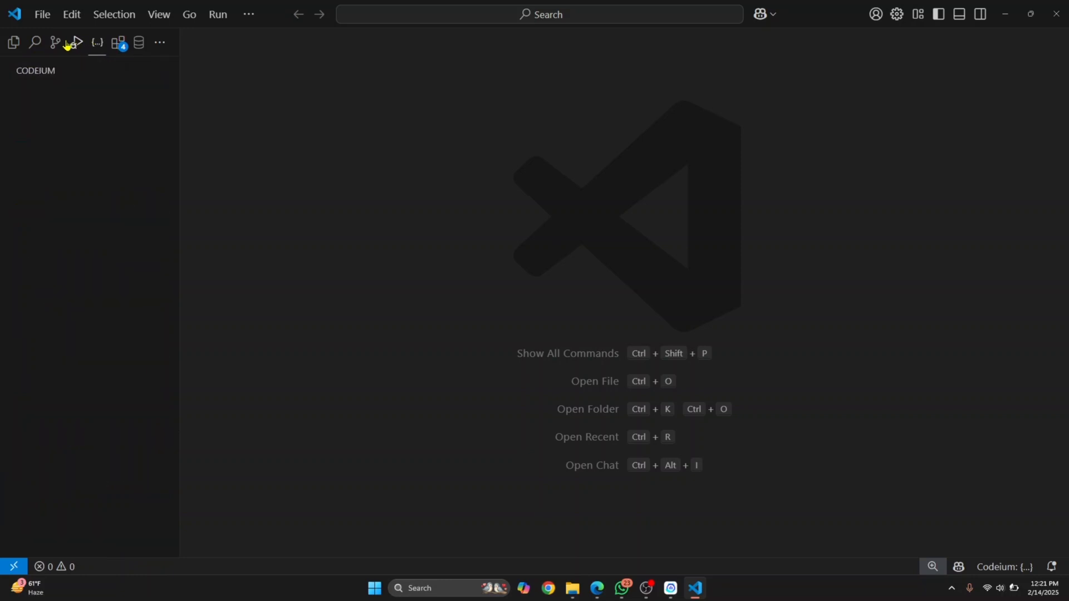
{"action": "left_click", "coordinate": [119, 42]}
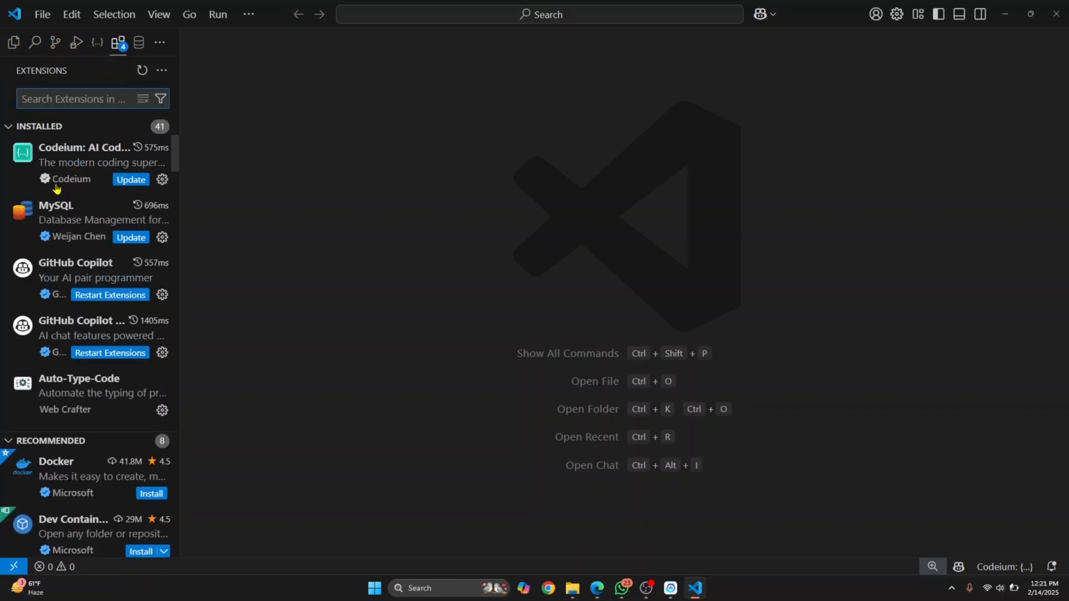
{"action": "right_click", "coordinate": [118, 42]}
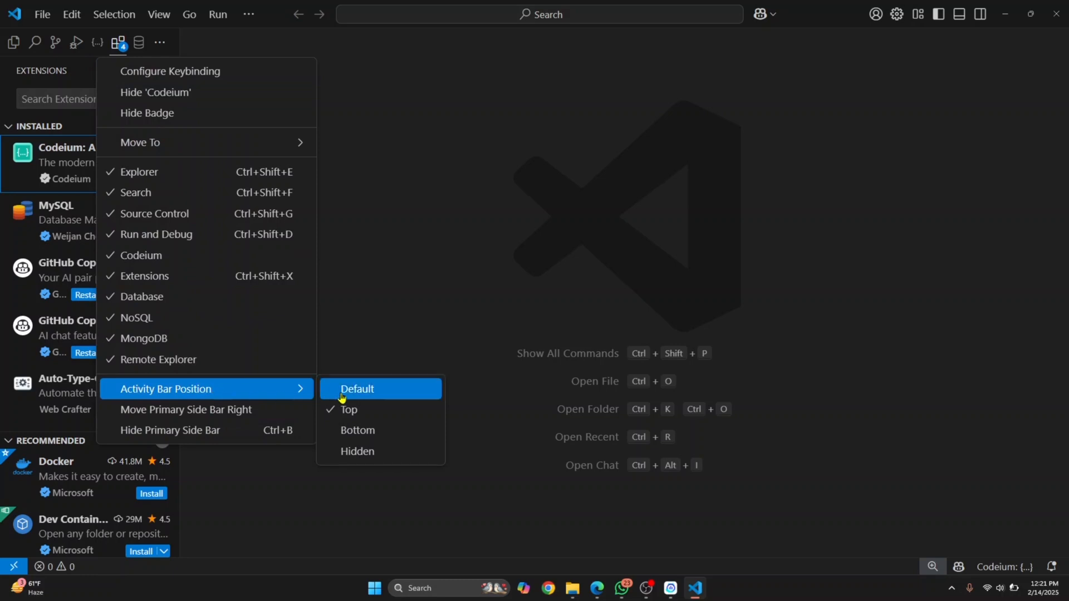
{"action": "left_click", "coordinate": [355, 389]}
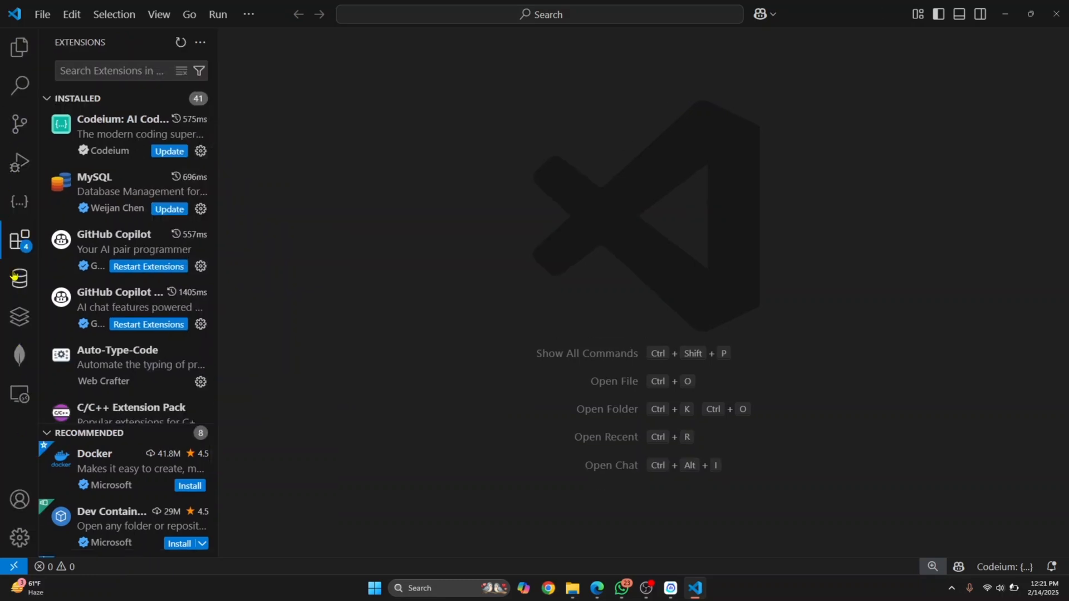
{"action": "right_click", "coordinate": [19, 278]}
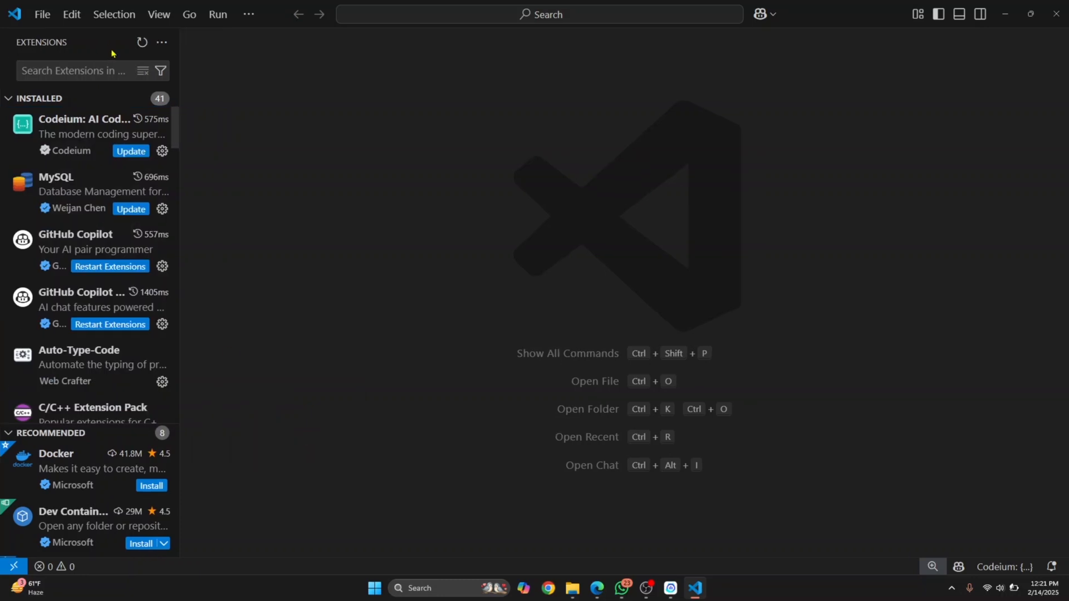
{"action": "left_click", "coordinate": [158, 13]}
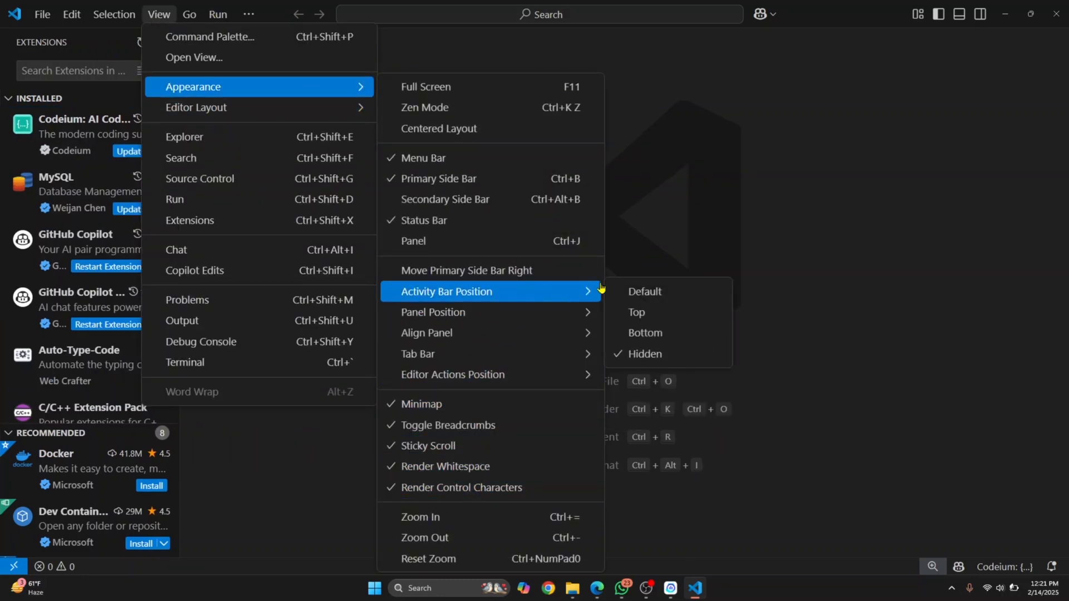
{"action": "left_click", "coordinate": [643, 291]}
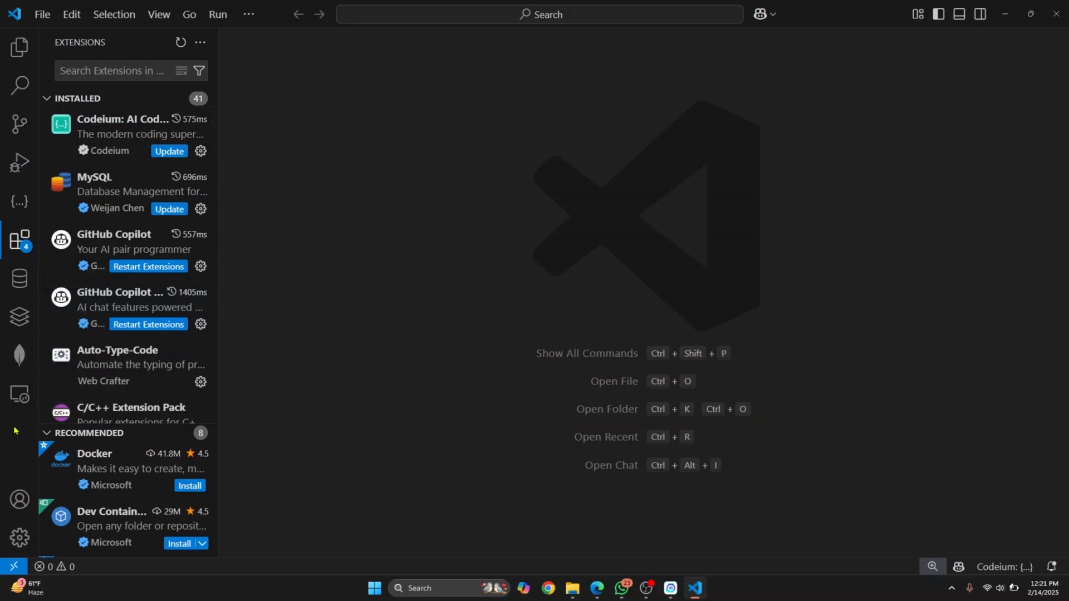
{"action": "mouse_move", "coordinate": [22, 418]}
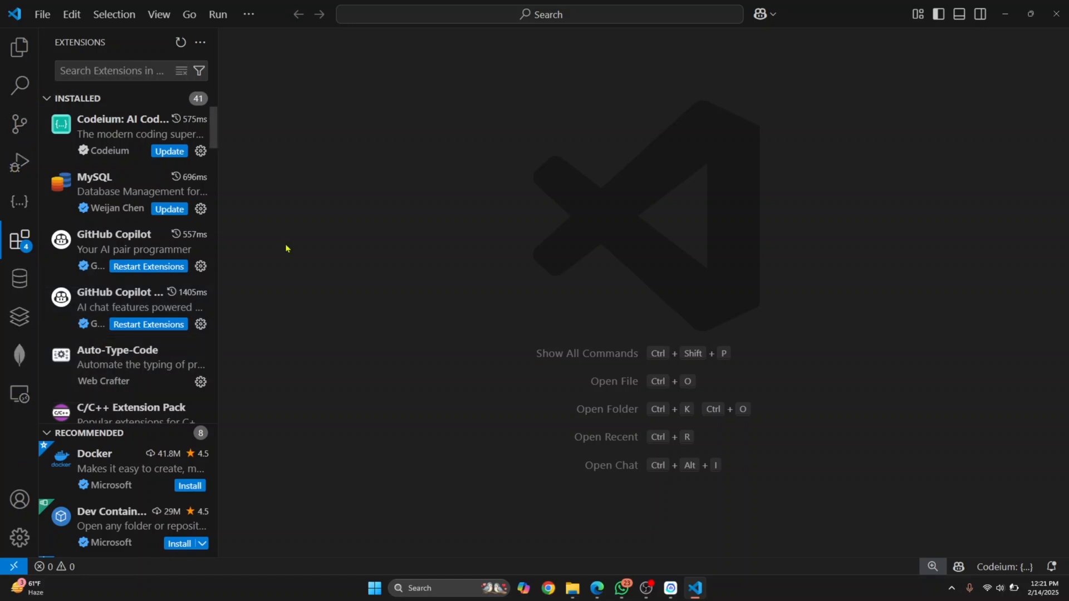
{"action": "mouse_move", "coordinate": [410, 273]}
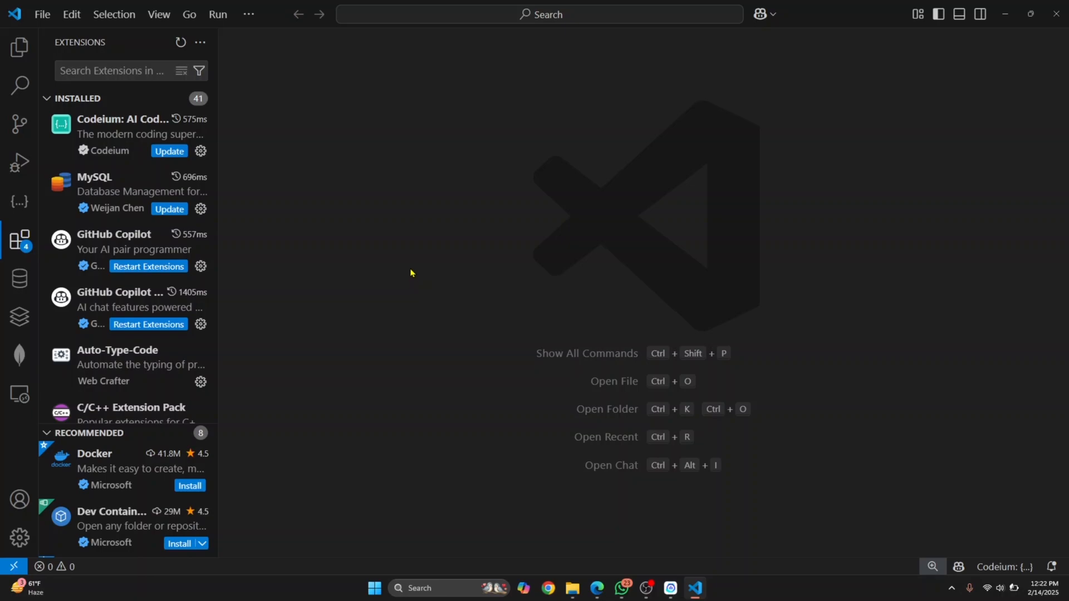